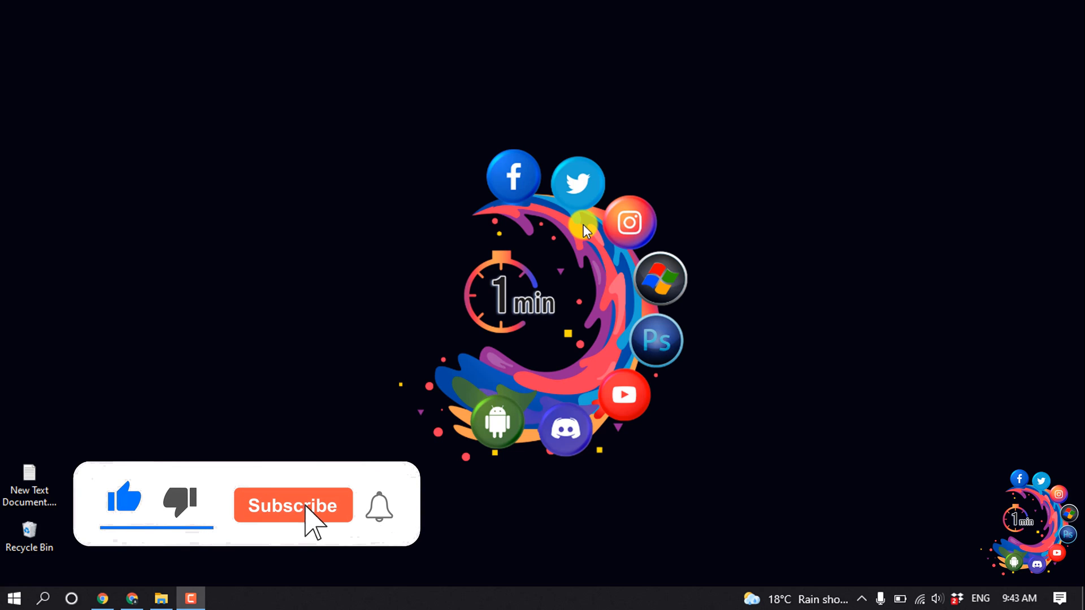
- Bring the Chrome window with the cPanel dashboard to the front
left_click(292, 505)
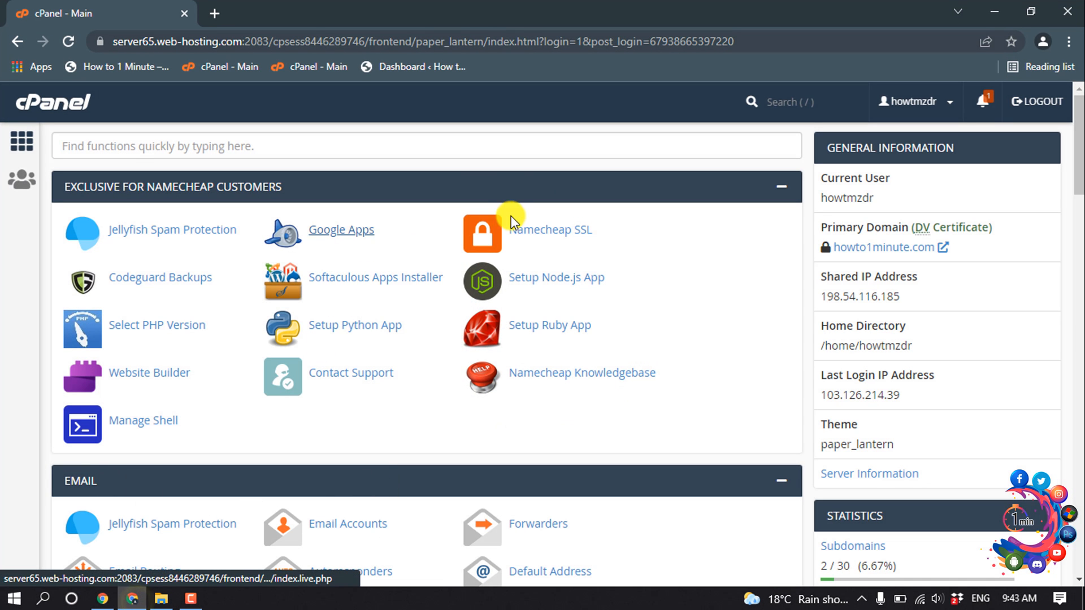
- Scroll to the Databases section and launch phpMyAdmin
scroll("down", 3)
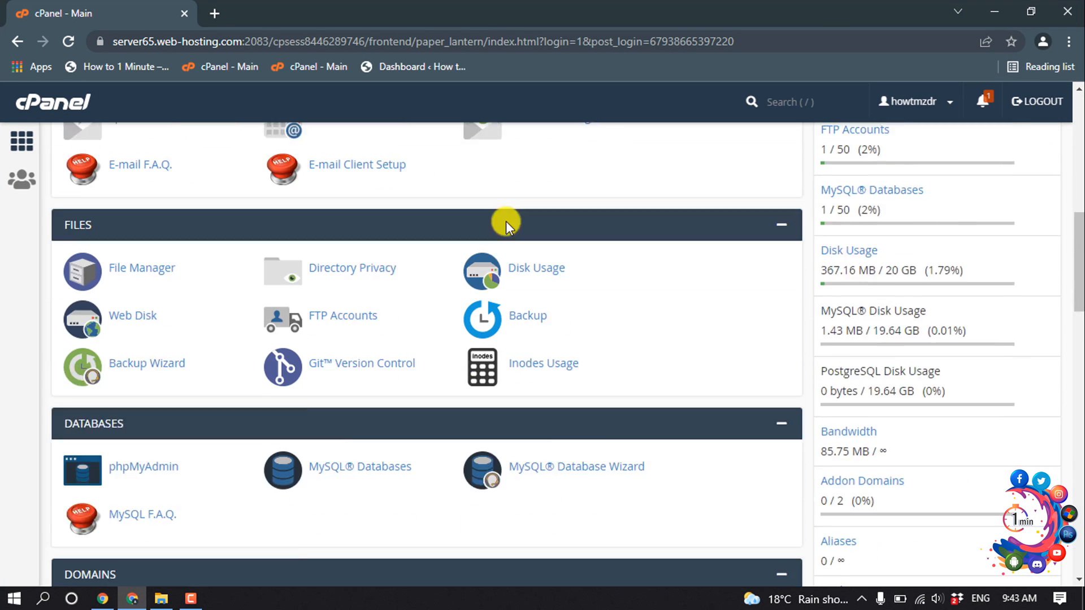
scroll("down", 3)
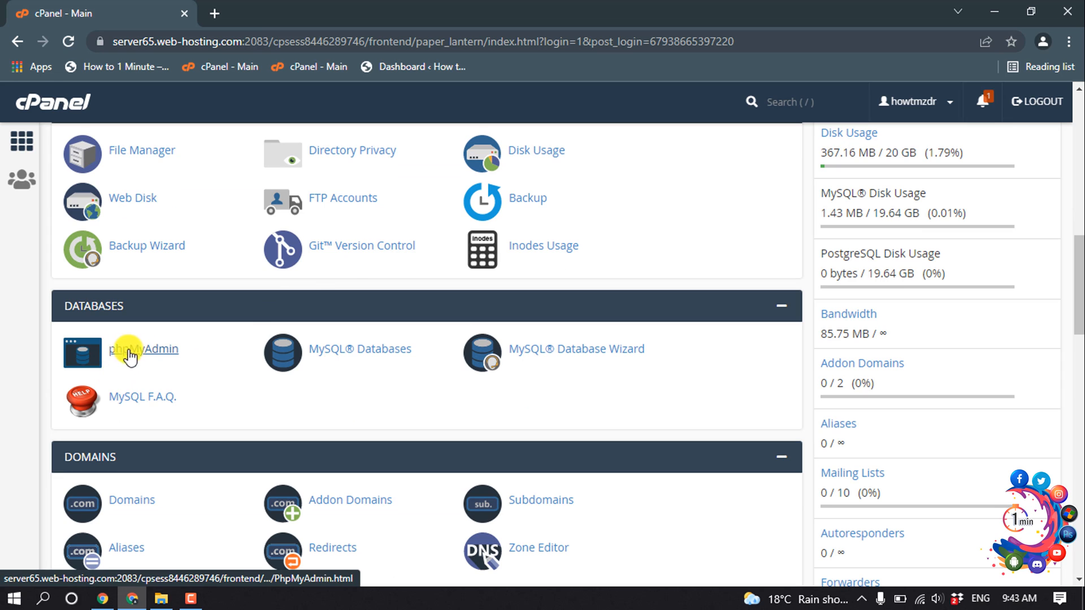
left_click(144, 348)
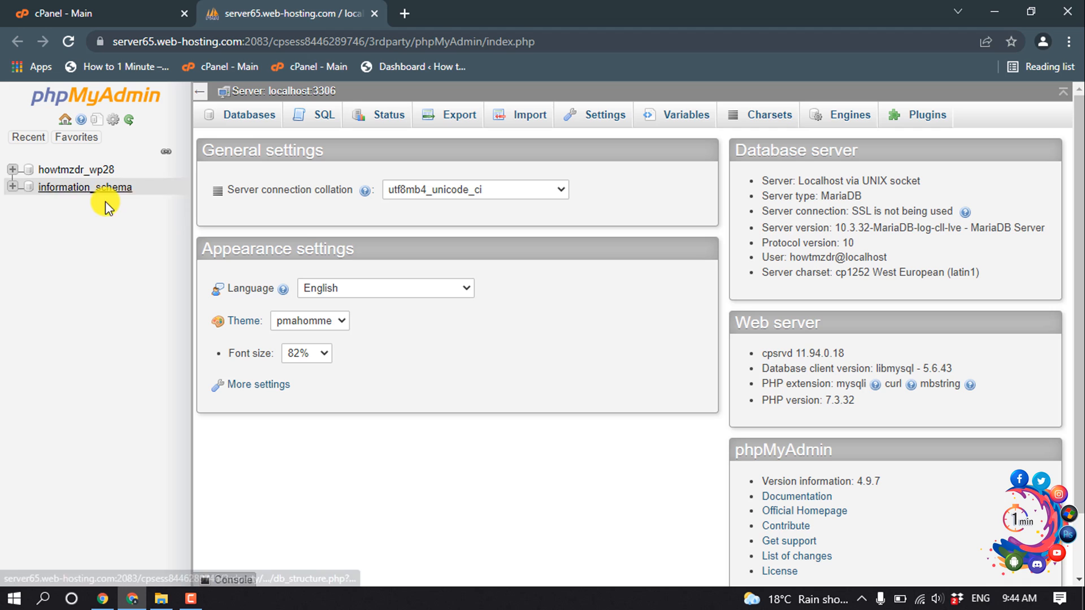
mouse_move(93, 184)
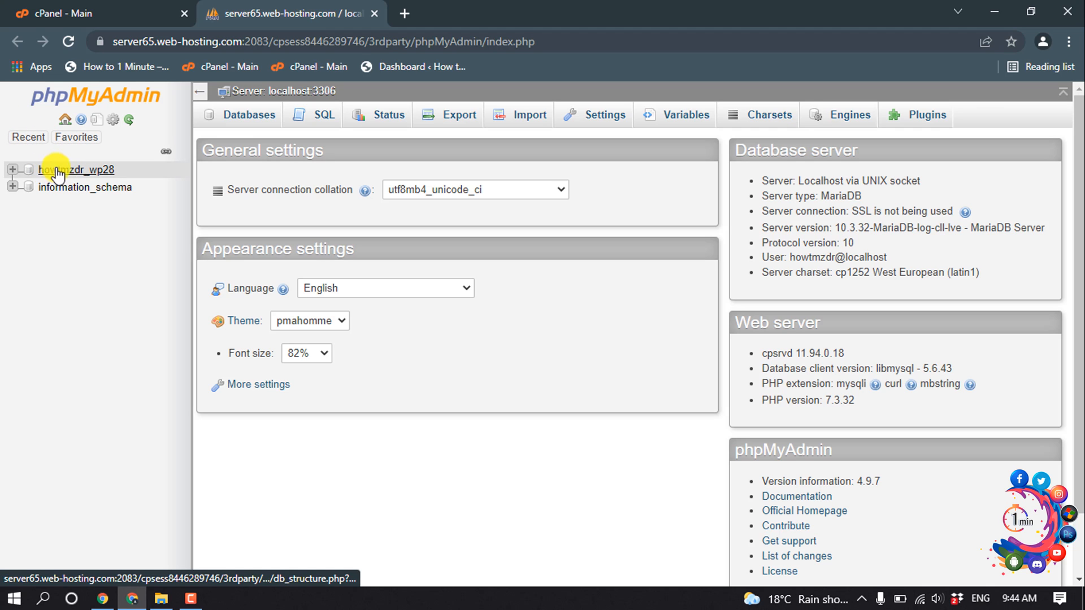
- Expand the howtmzdr_wp28 database and browse the wppe_users table rows
left_click(80, 170)
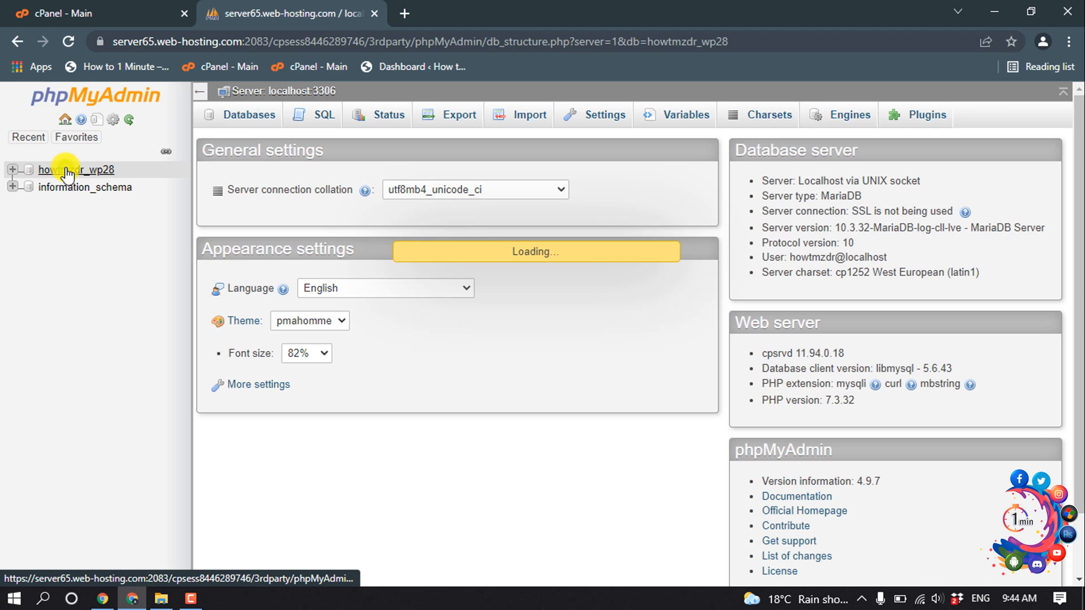
left_click(78, 170)
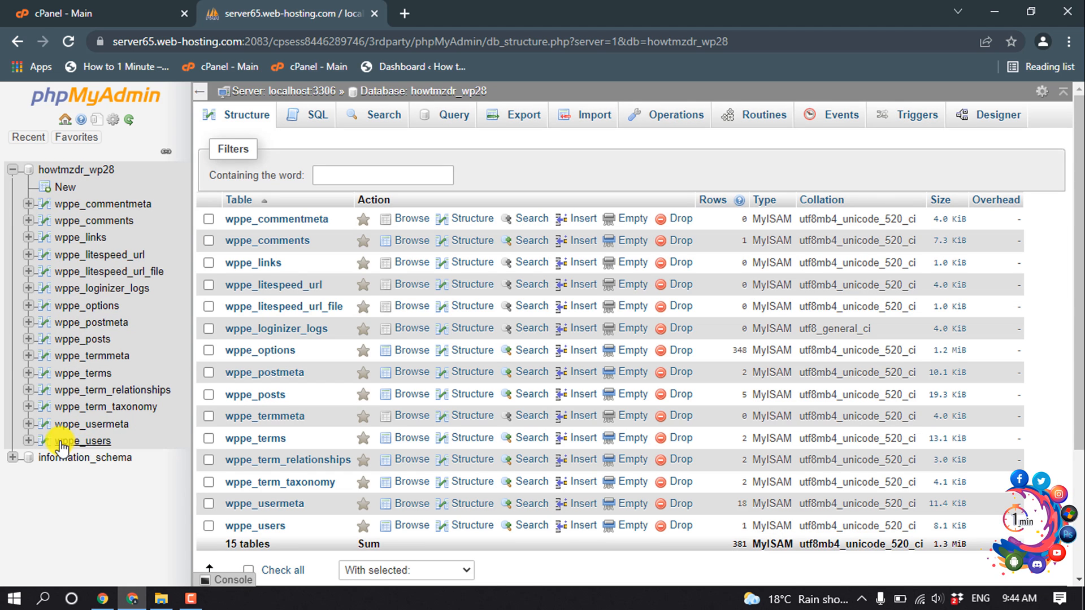
mouse_move(84, 441)
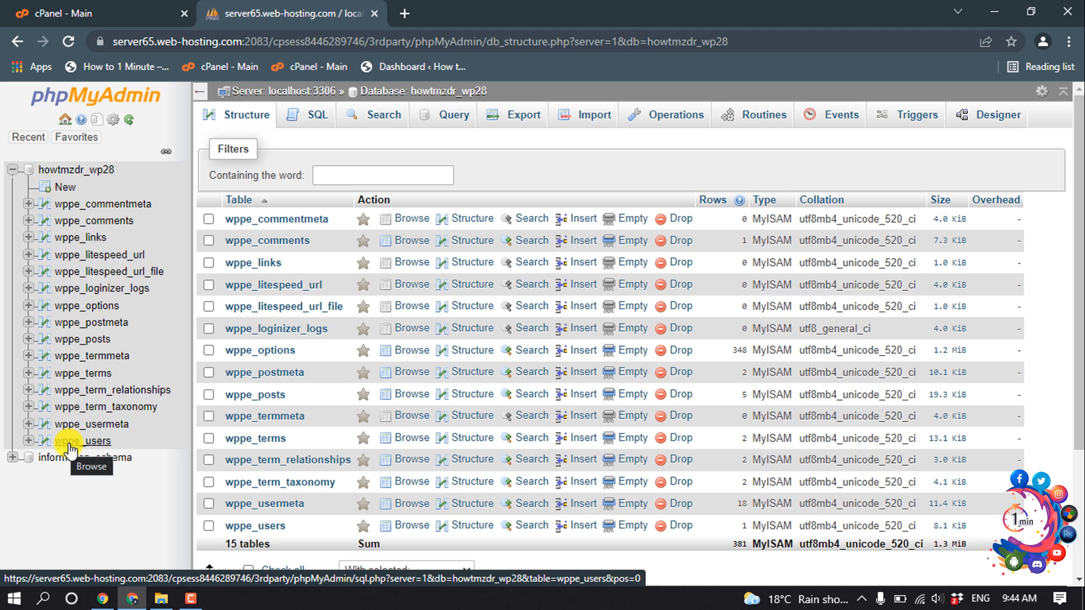
left_click(82, 441)
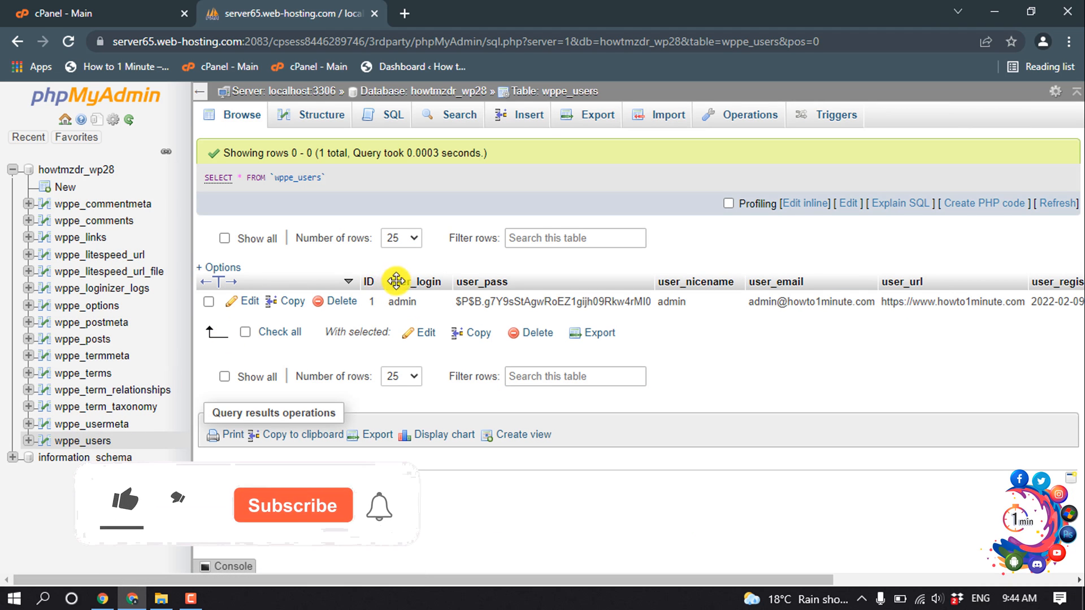
- Open the admin user_login value for in-grid editing
double_click(400, 301)
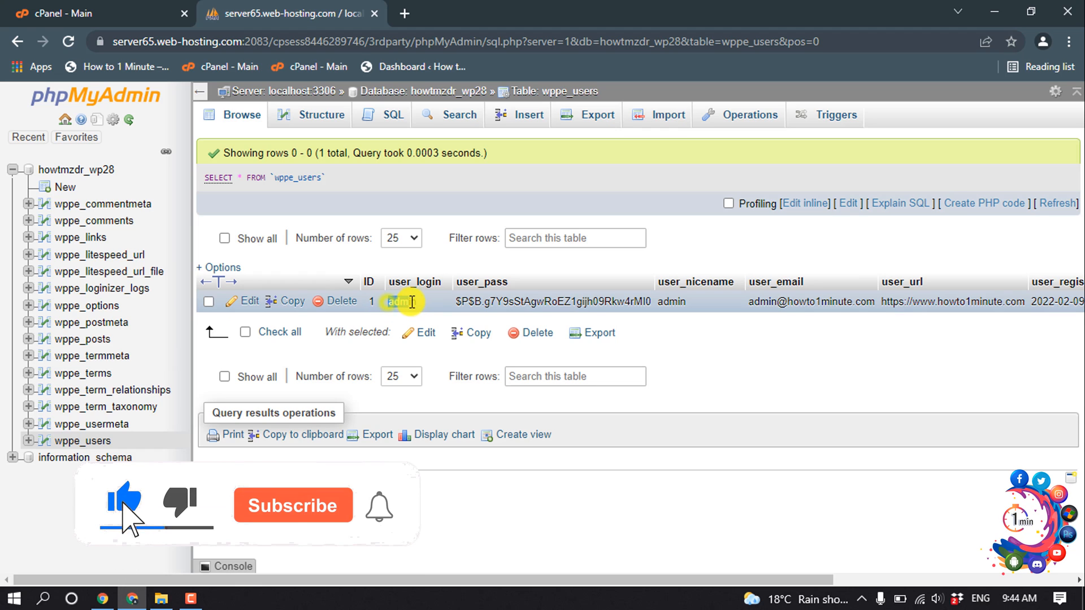